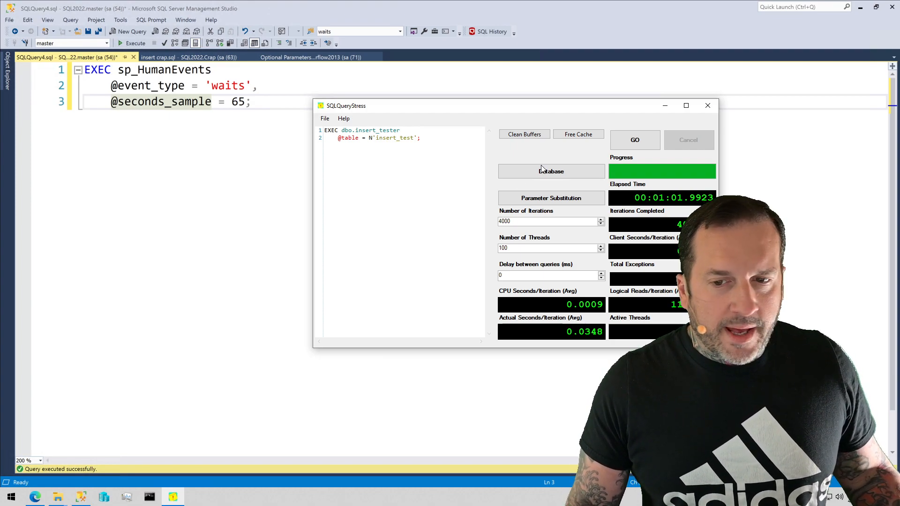
mouse_move(564, 113)
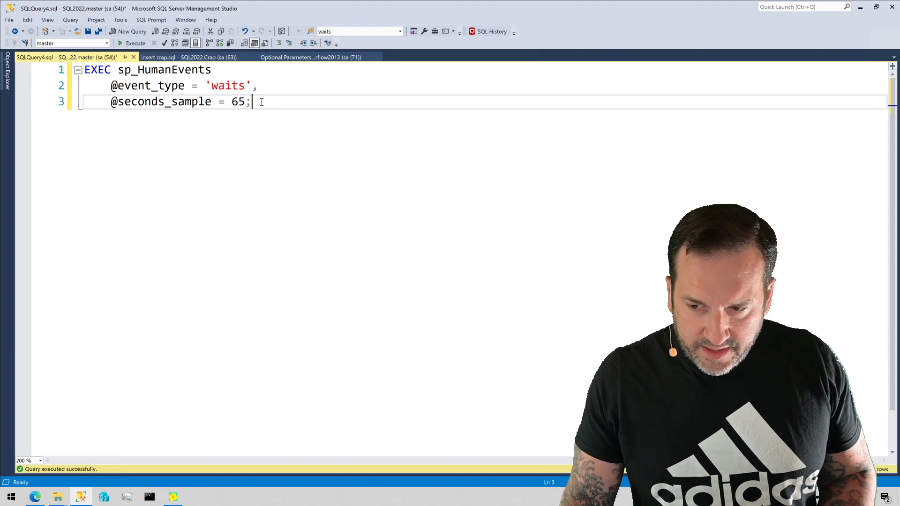
mouse_move(213, 404)
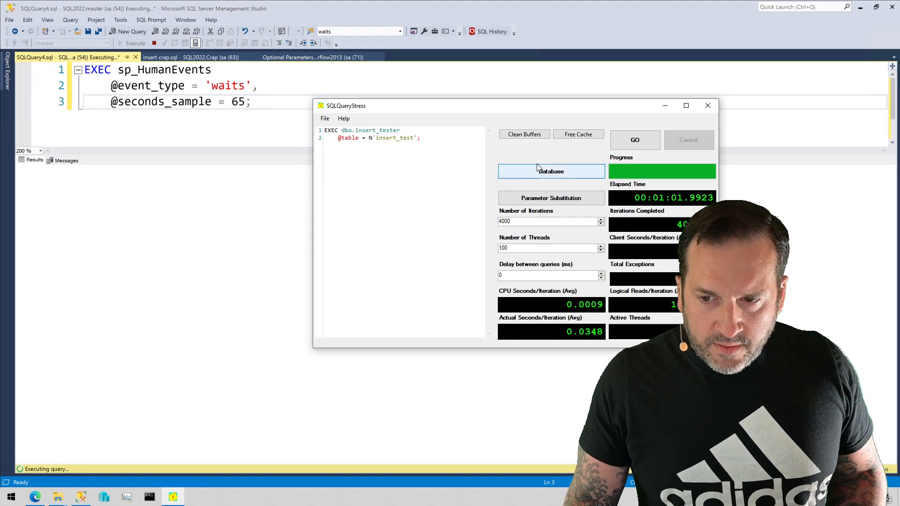
Step: Start the SQLQueryStress insert load while the 65-second sp_HumanEvents waits sample runs
left_click(634, 140)
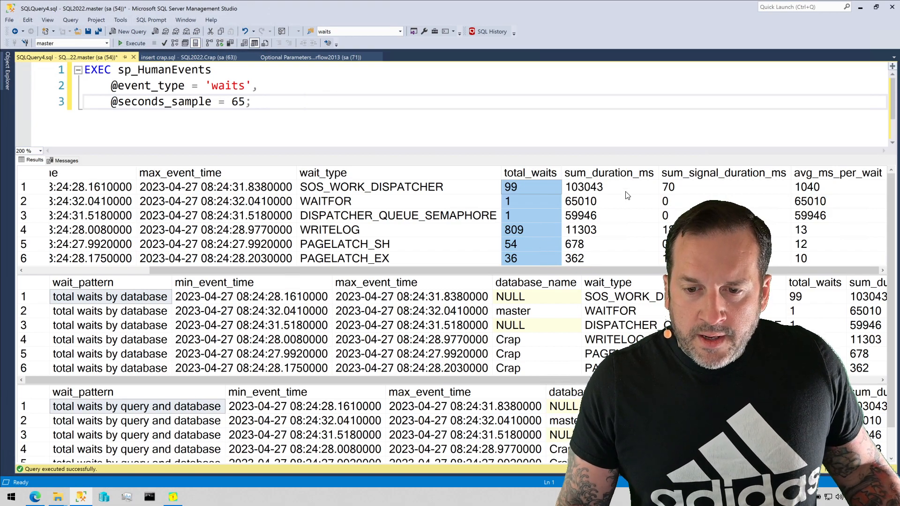
left_click(608, 186)
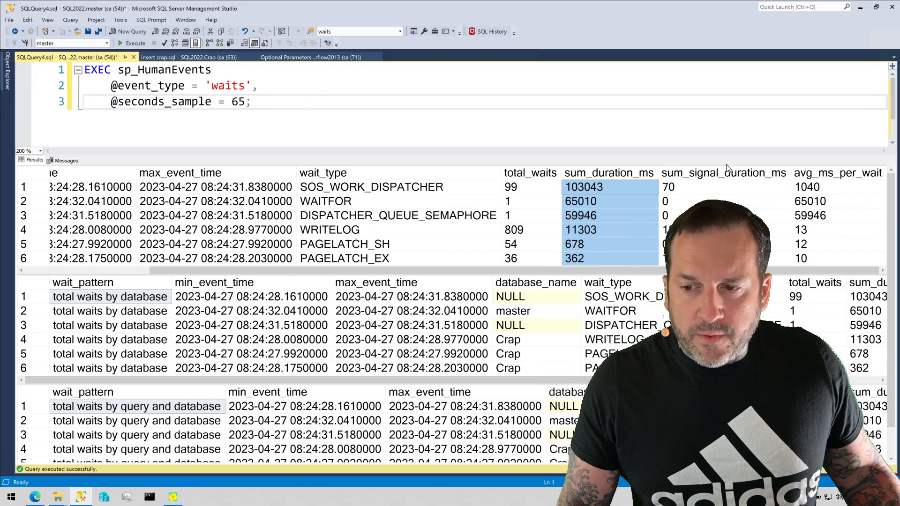
left_click(723, 187)
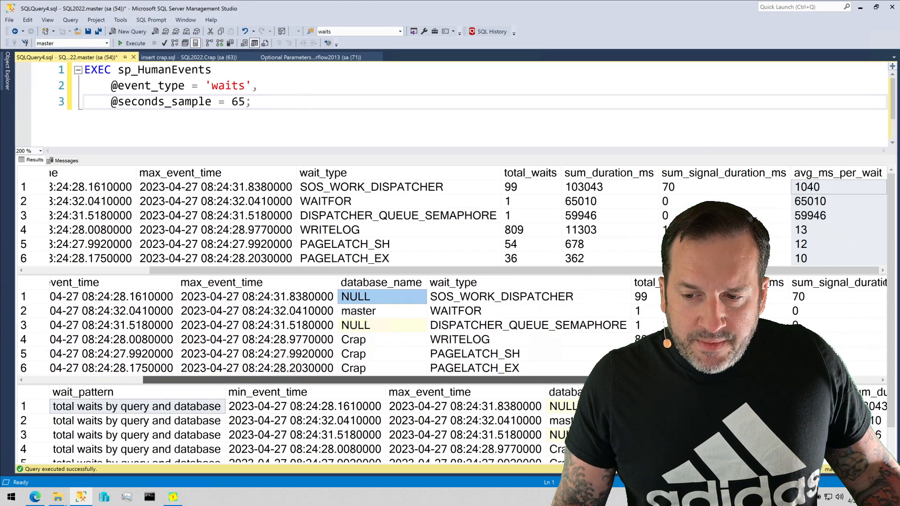
scroll("right", 3)
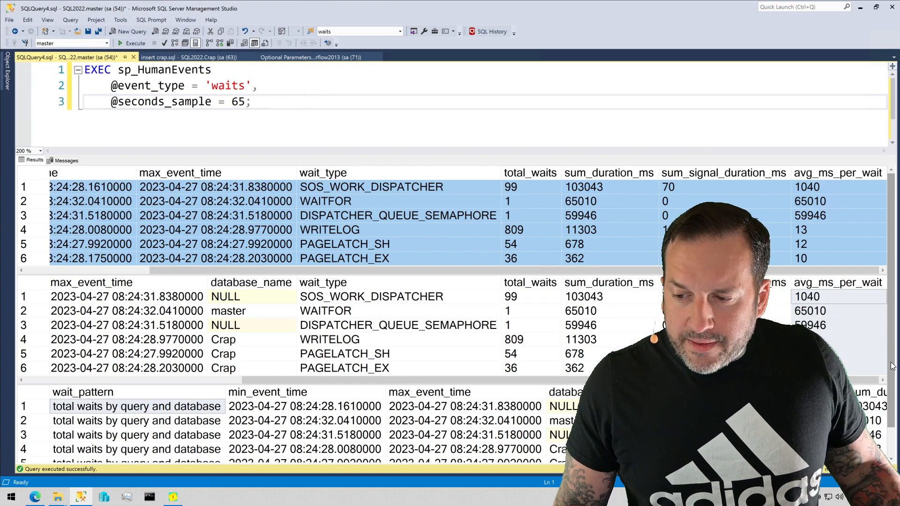
scroll("down", 3)
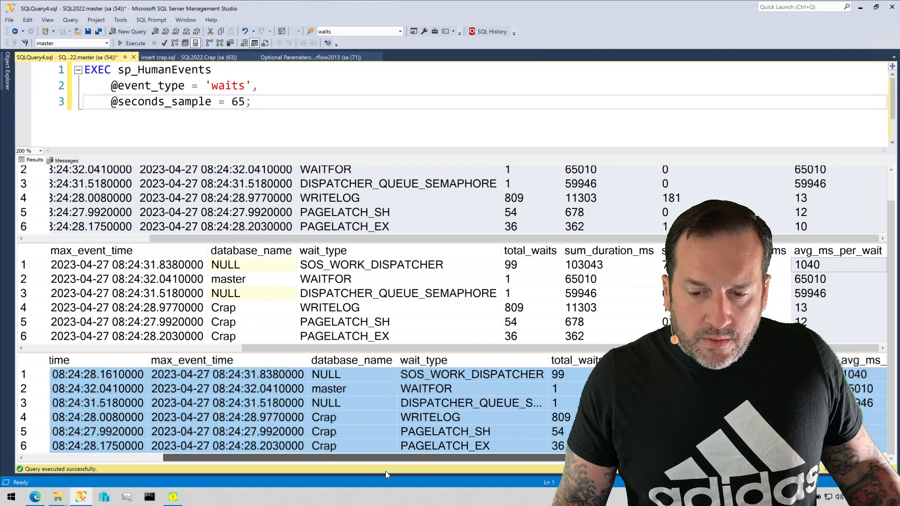
scroll("right", 3)
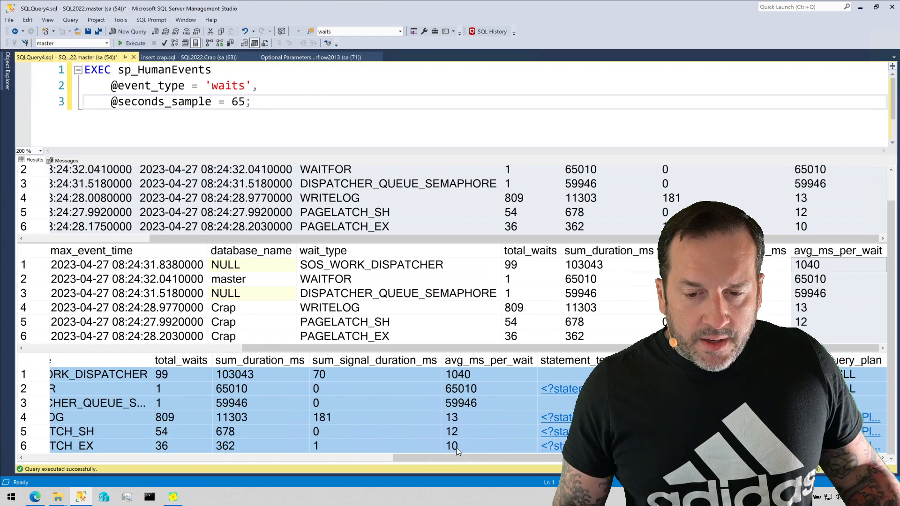
left_click(180, 360)
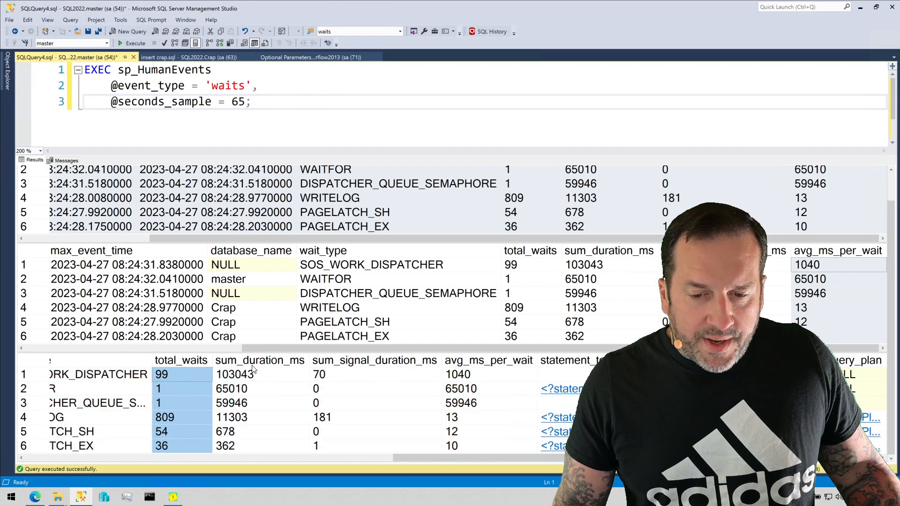
left_click(260, 374)
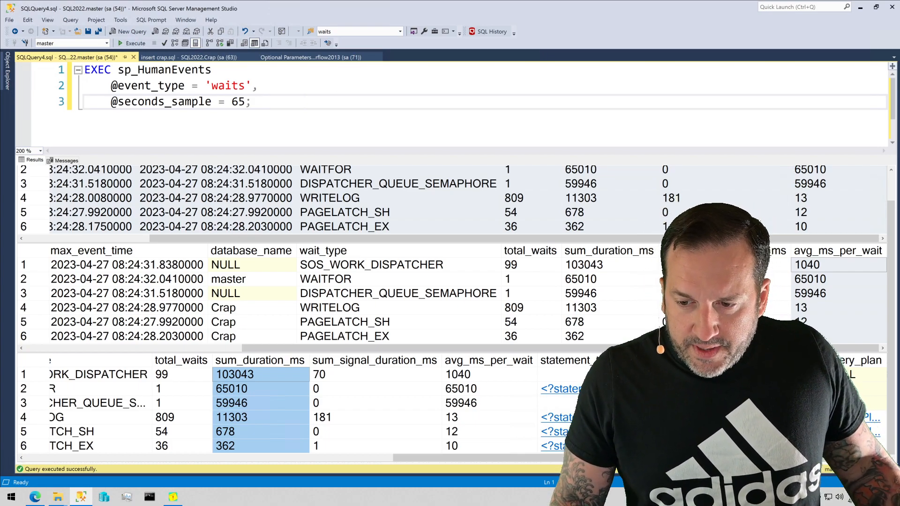
left_click(559, 389)
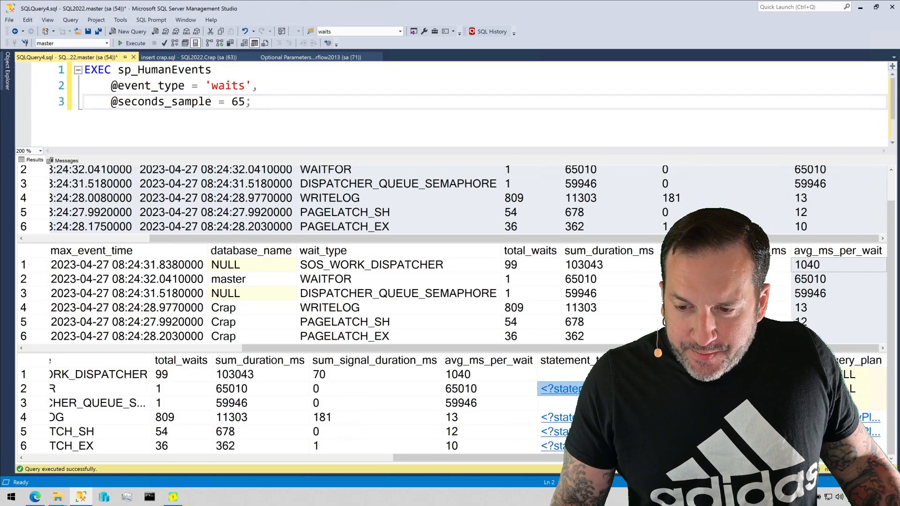
left_click(559, 388)
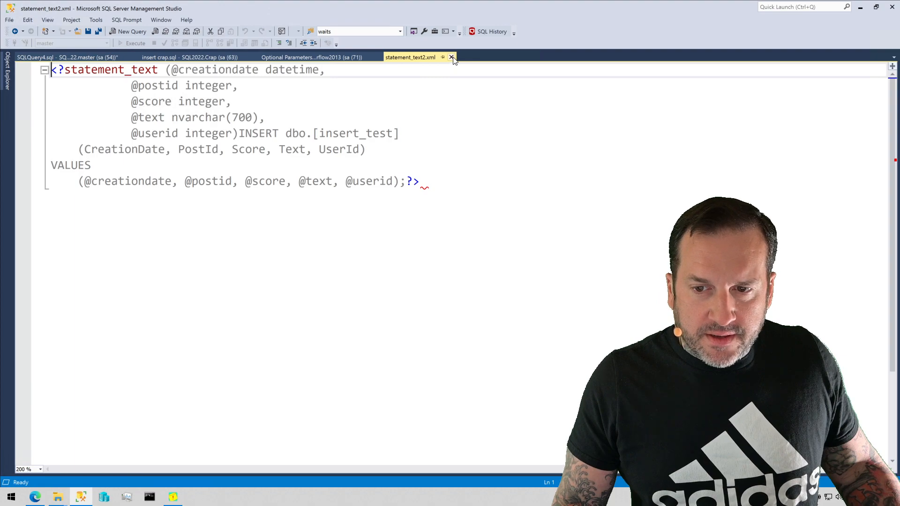
left_click(450, 56)
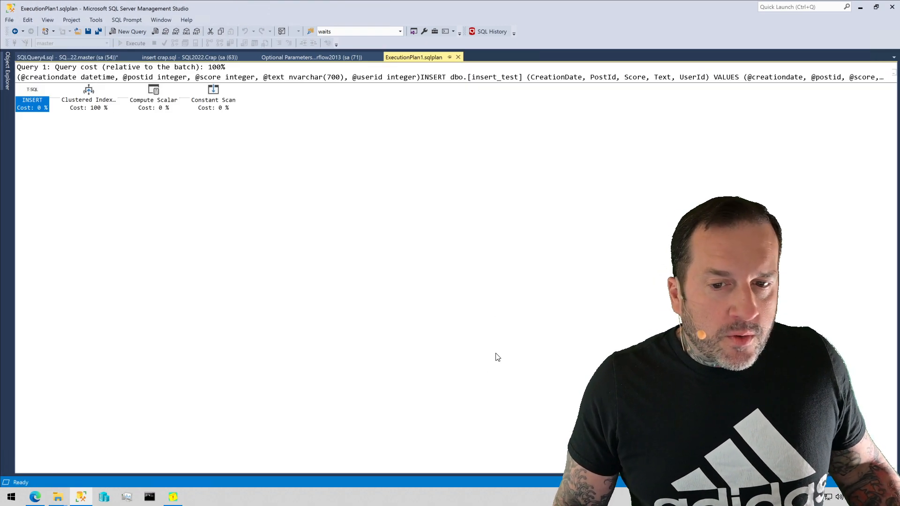
left_click(457, 57)
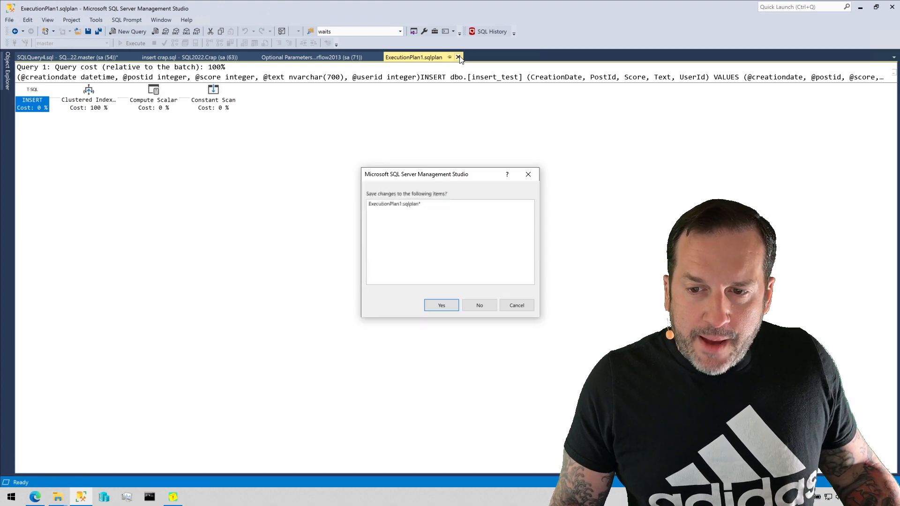
left_click(478, 304)
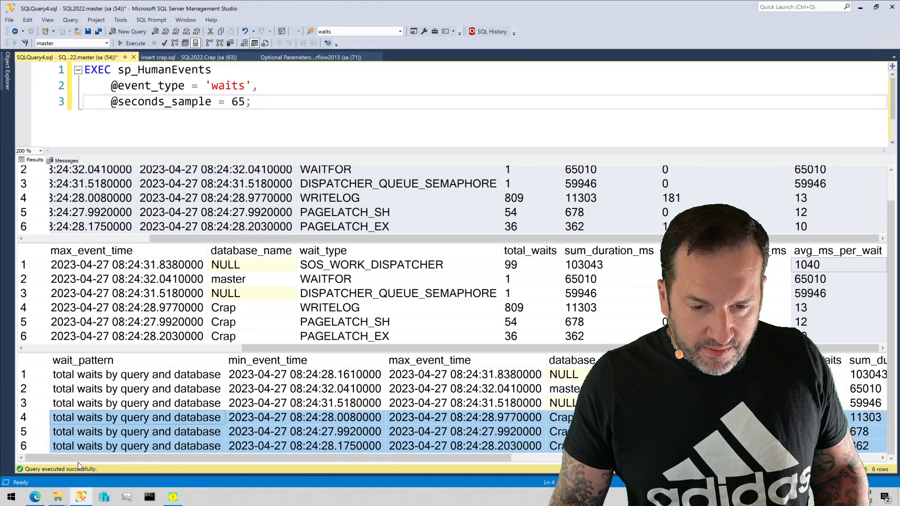
scroll("right", 3)
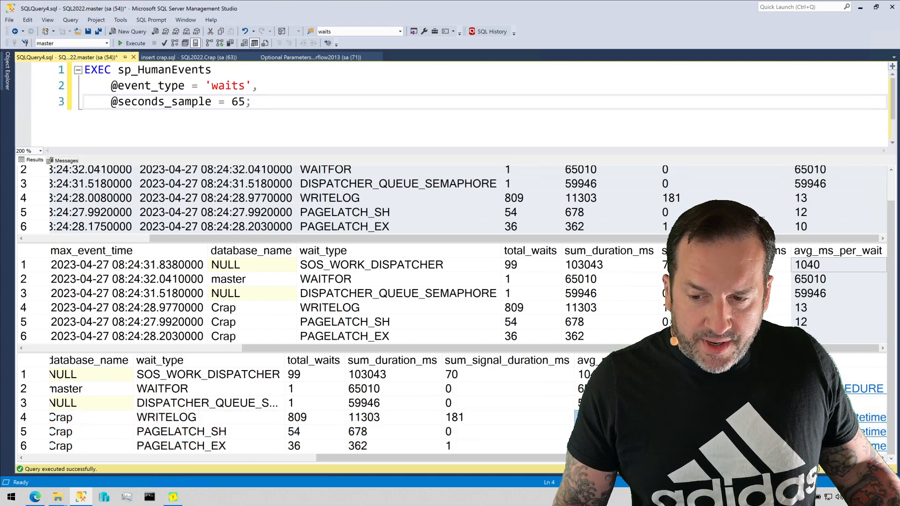
left_click(180, 431)
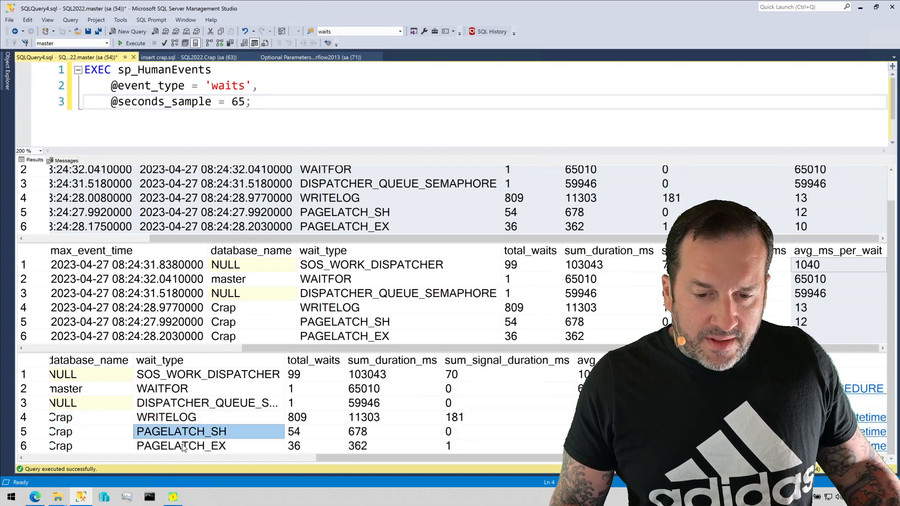
left_click(181, 445)
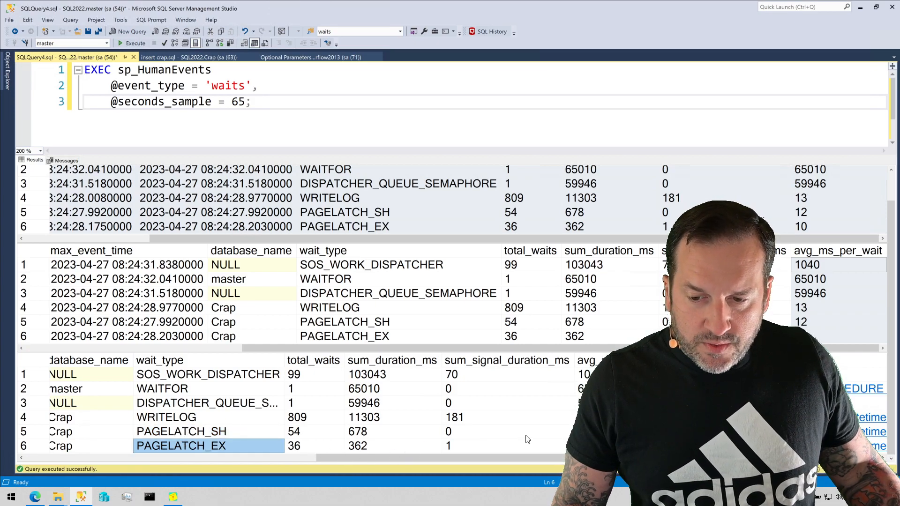
mouse_move(371, 435)
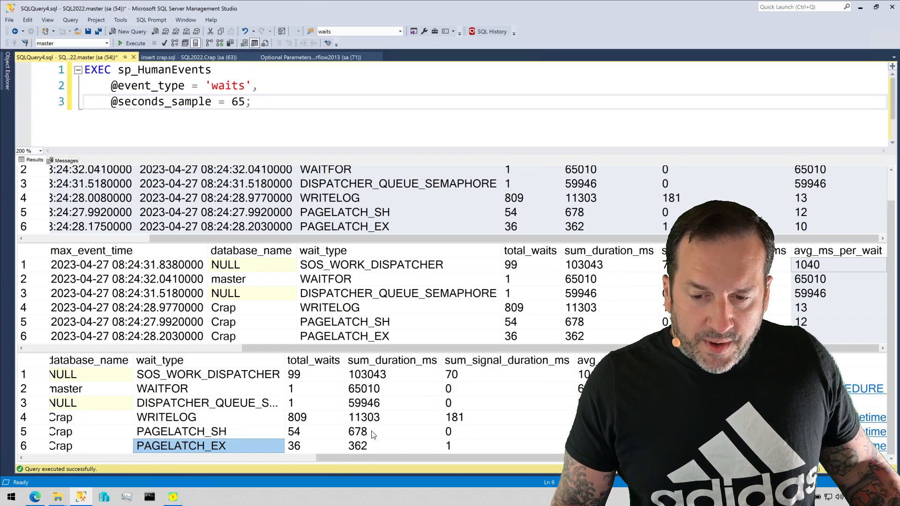